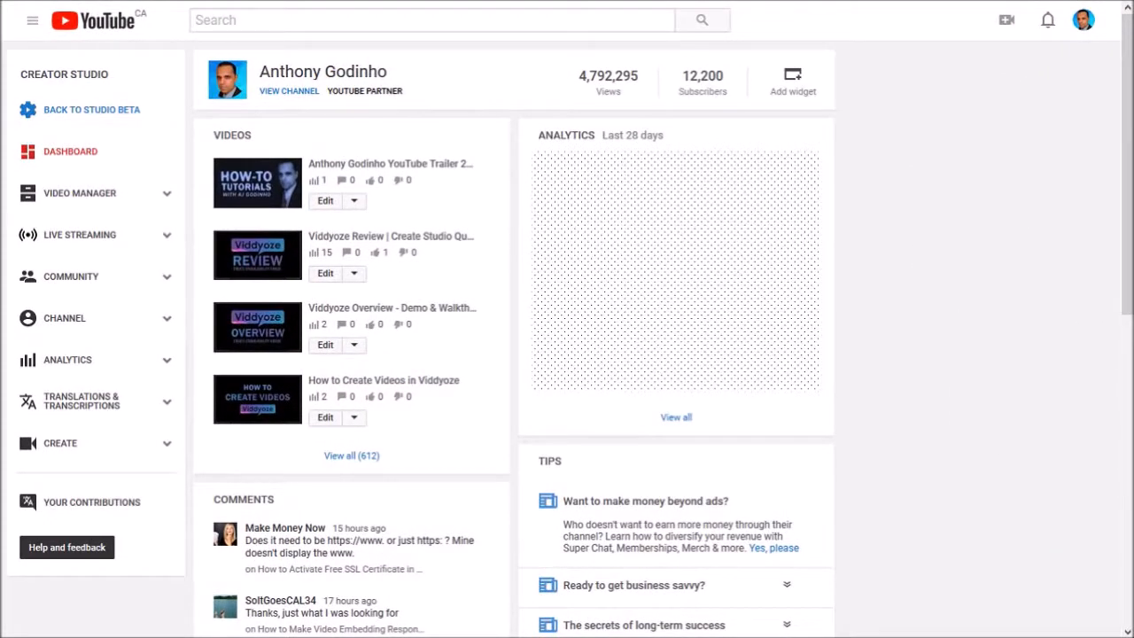
Go from the dashboard to the channel page and enter Customize Channel layout editing.
left_click(80, 192)
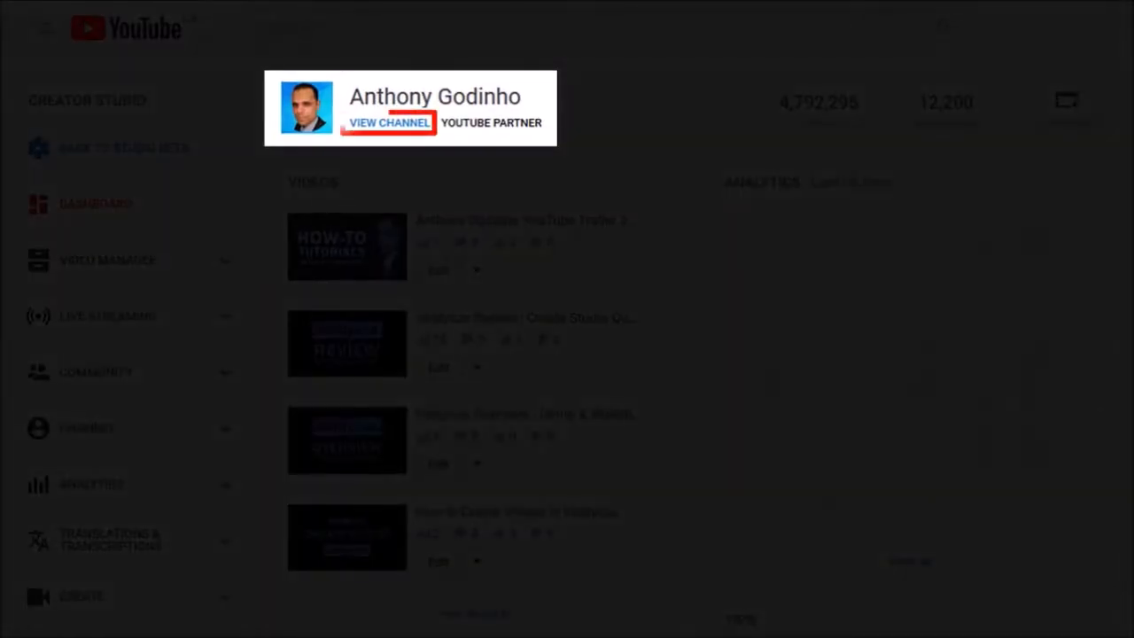
left_click(388, 123)
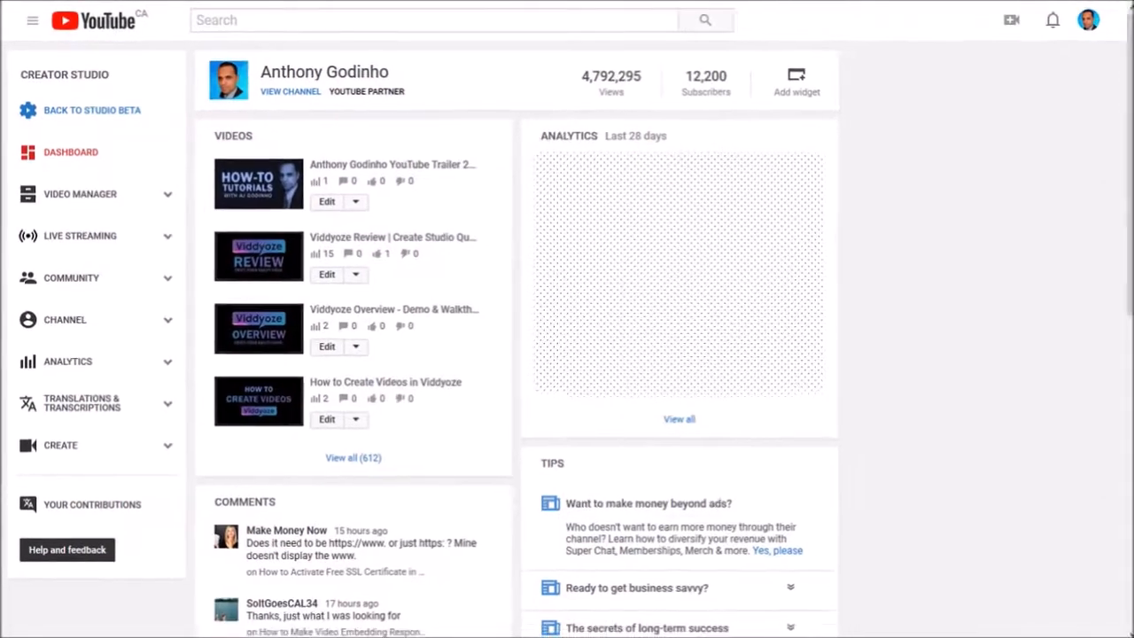
left_click(289, 91)
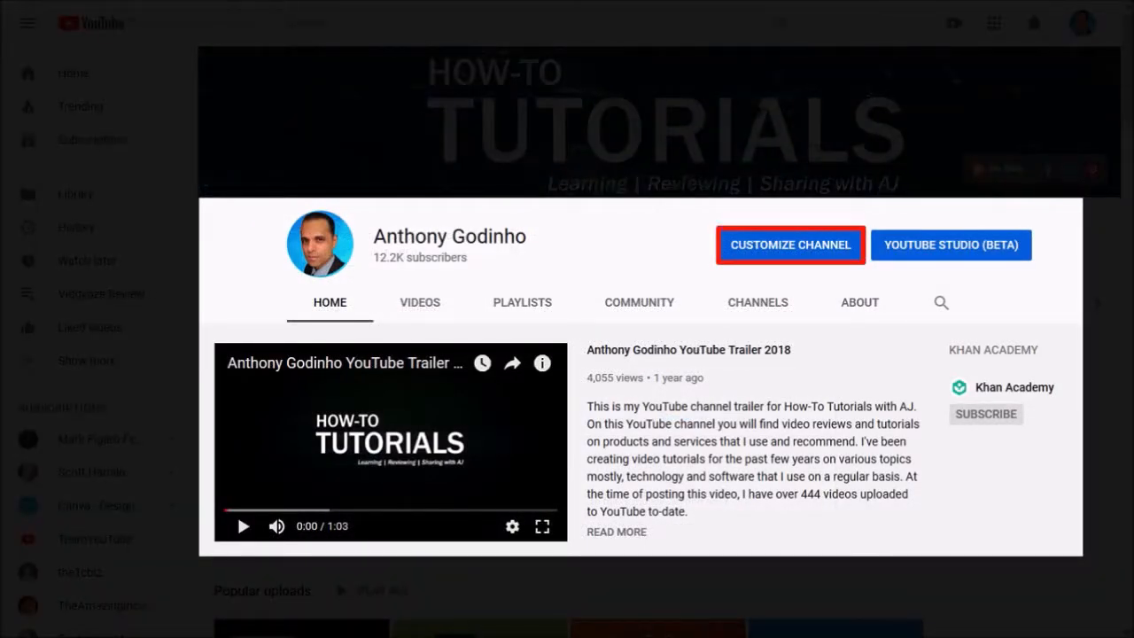
left_click(789, 245)
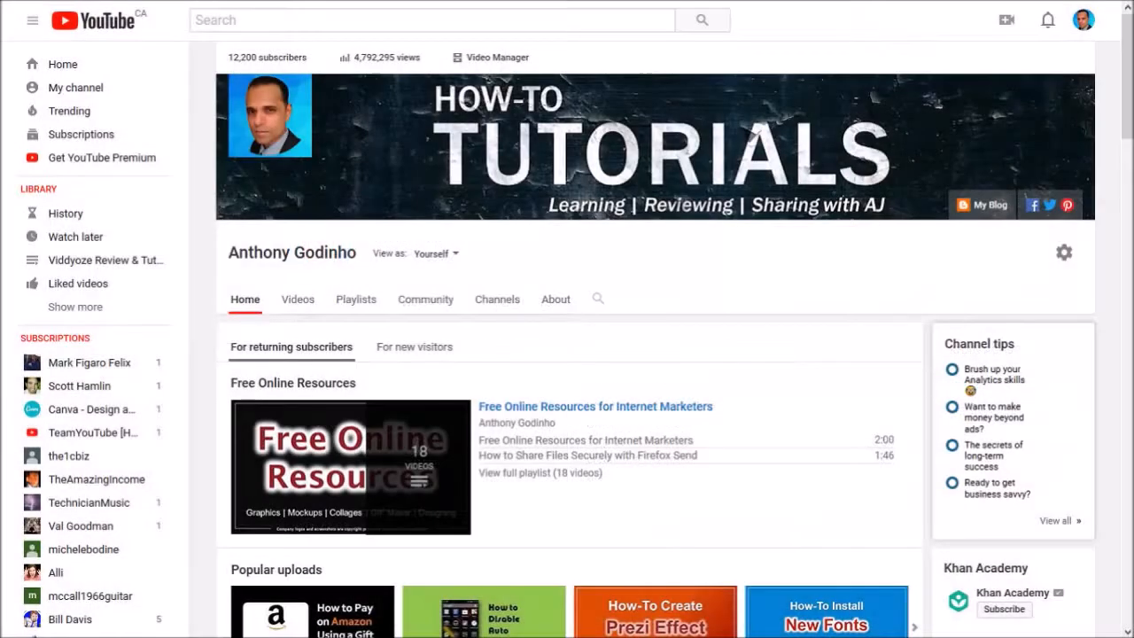
Switch the channel home to the For new visitors view and open the trailer's edit options.
scroll("down", 3)
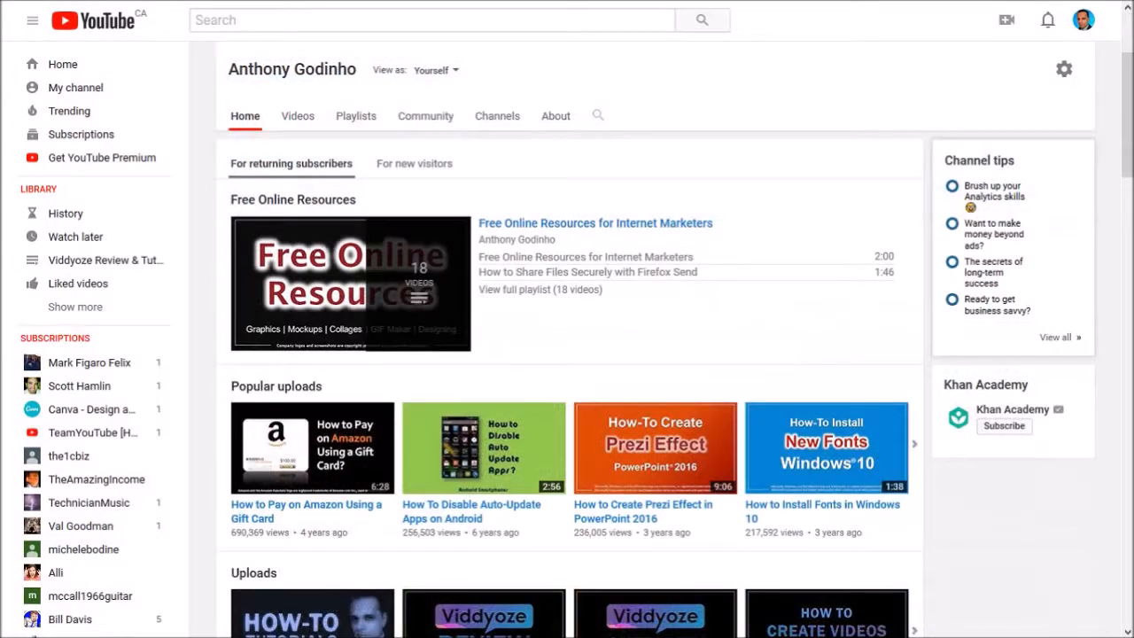
left_click(414, 163)
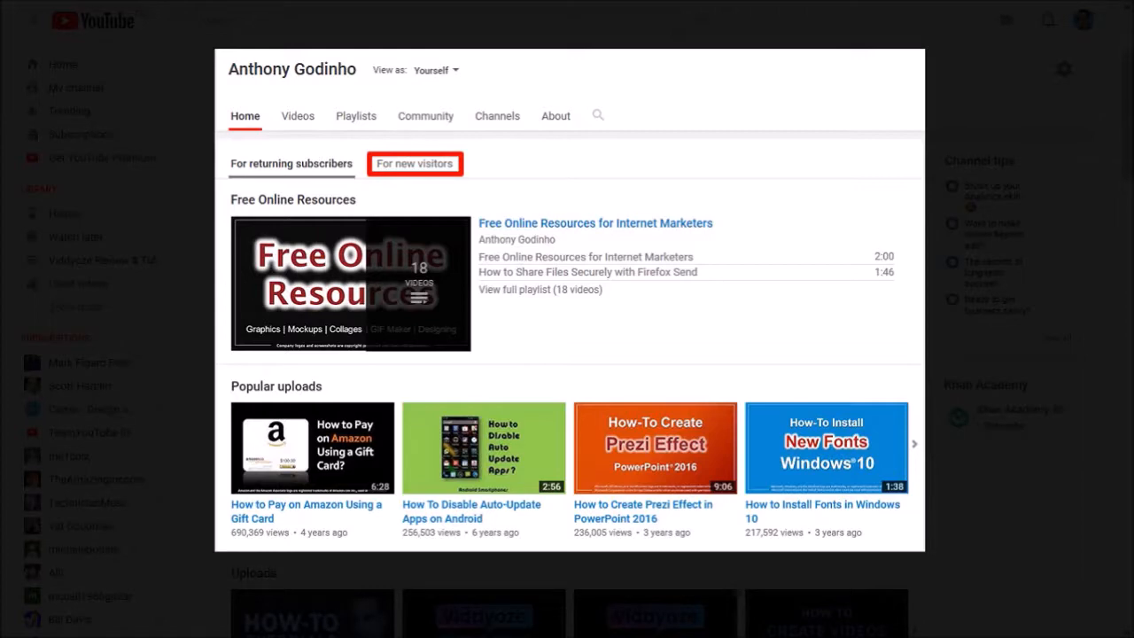
left_click(414, 163)
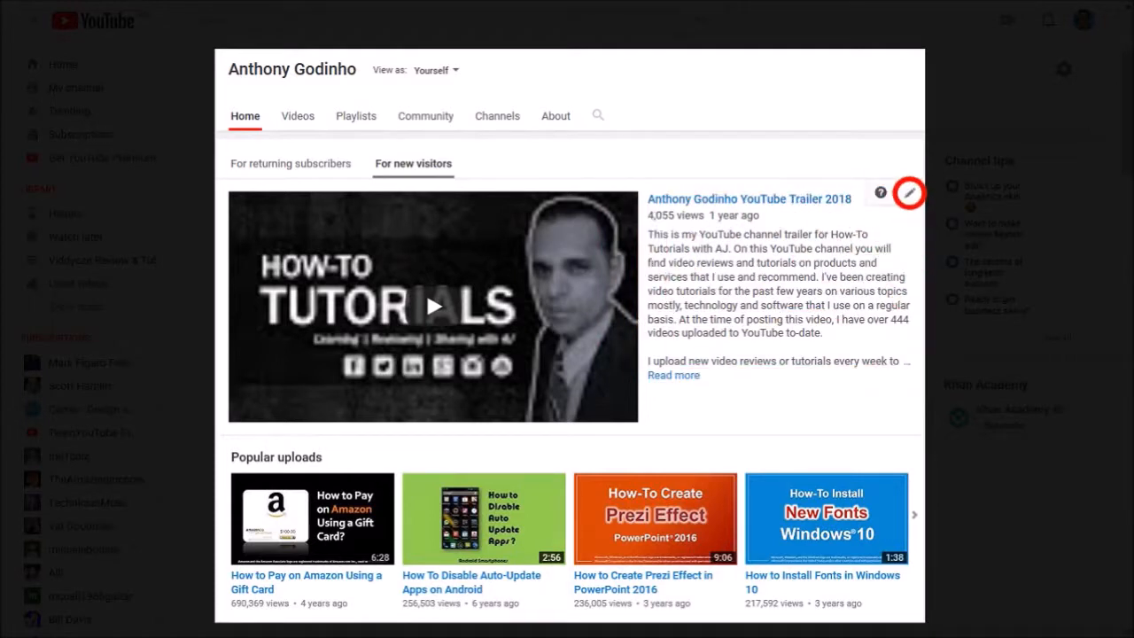
left_click(908, 193)
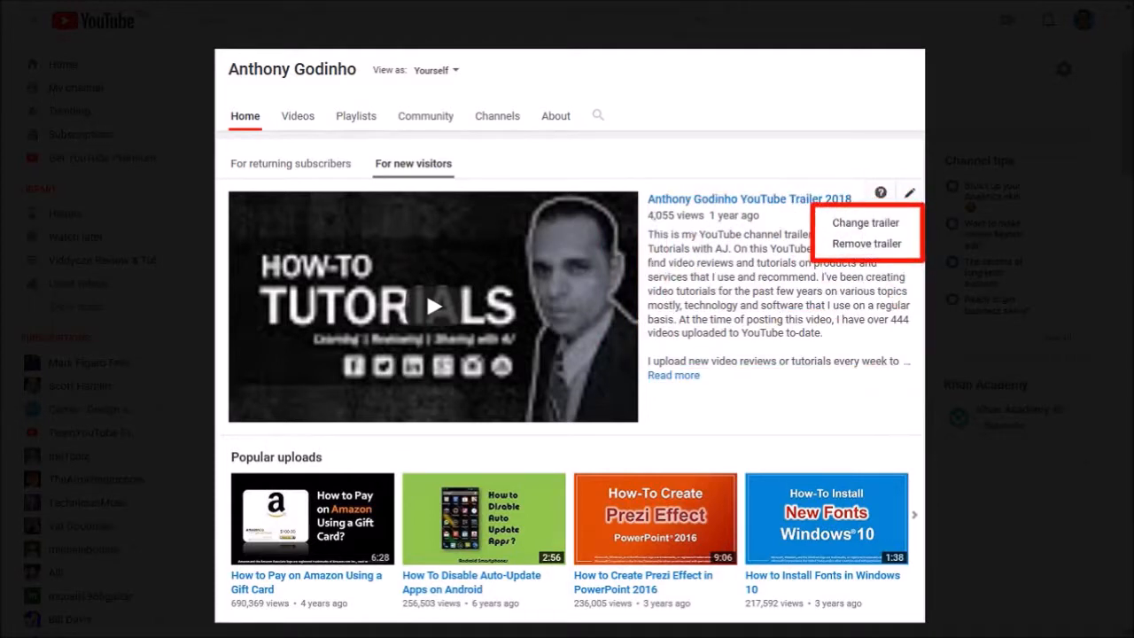
Replace the 2018 channel trailer with the newest 2019 upload and save.
left_click(865, 222)
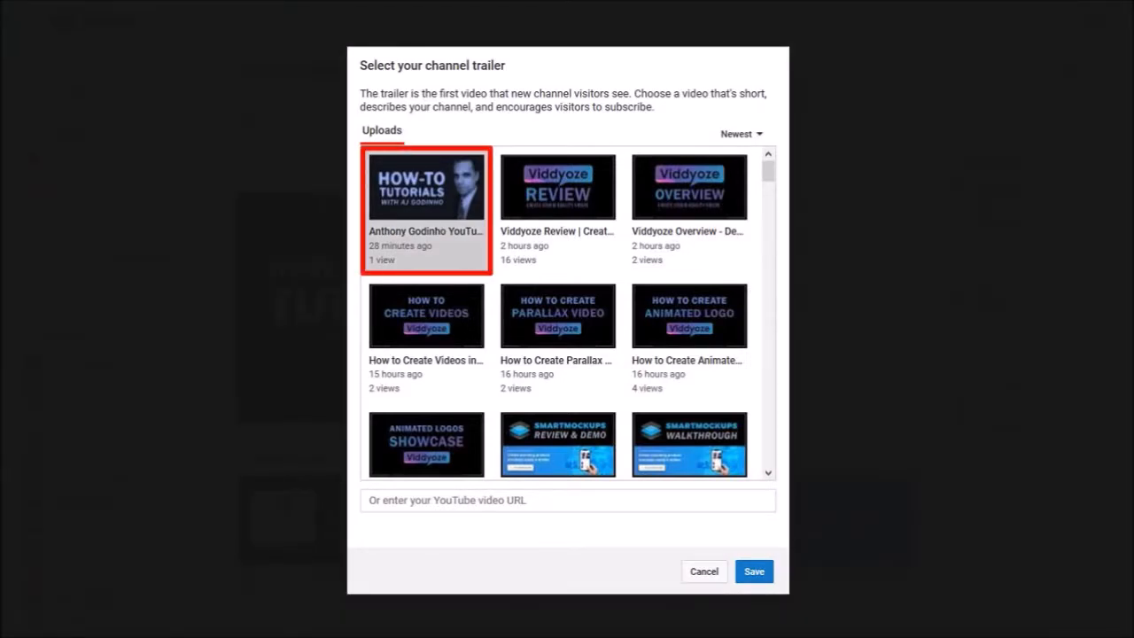
left_click(754, 571)
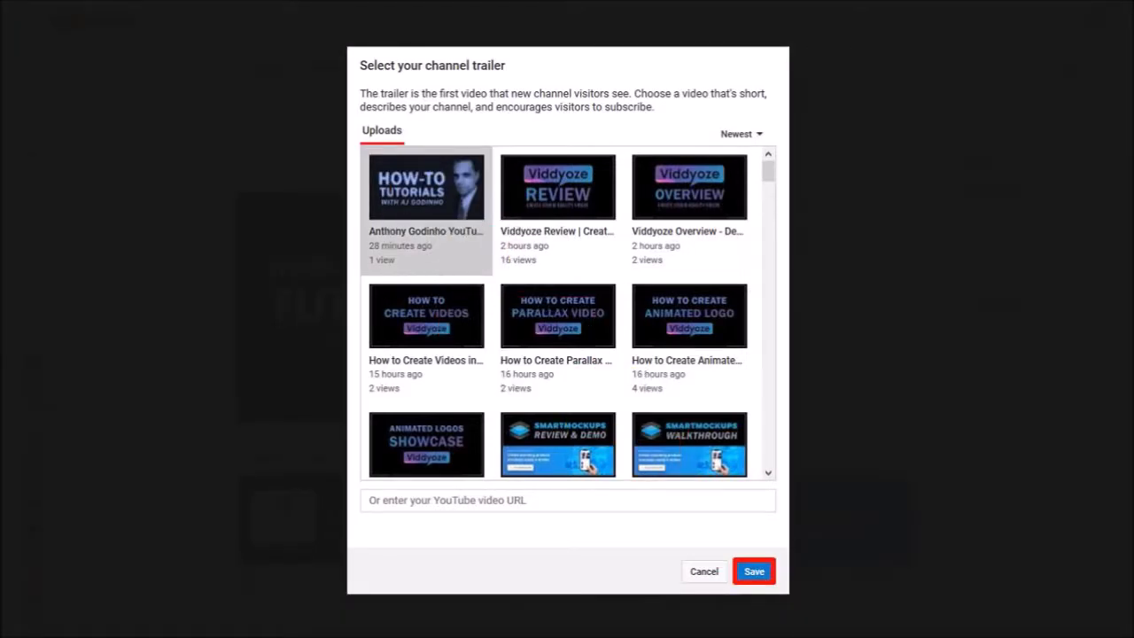
left_click(753, 571)
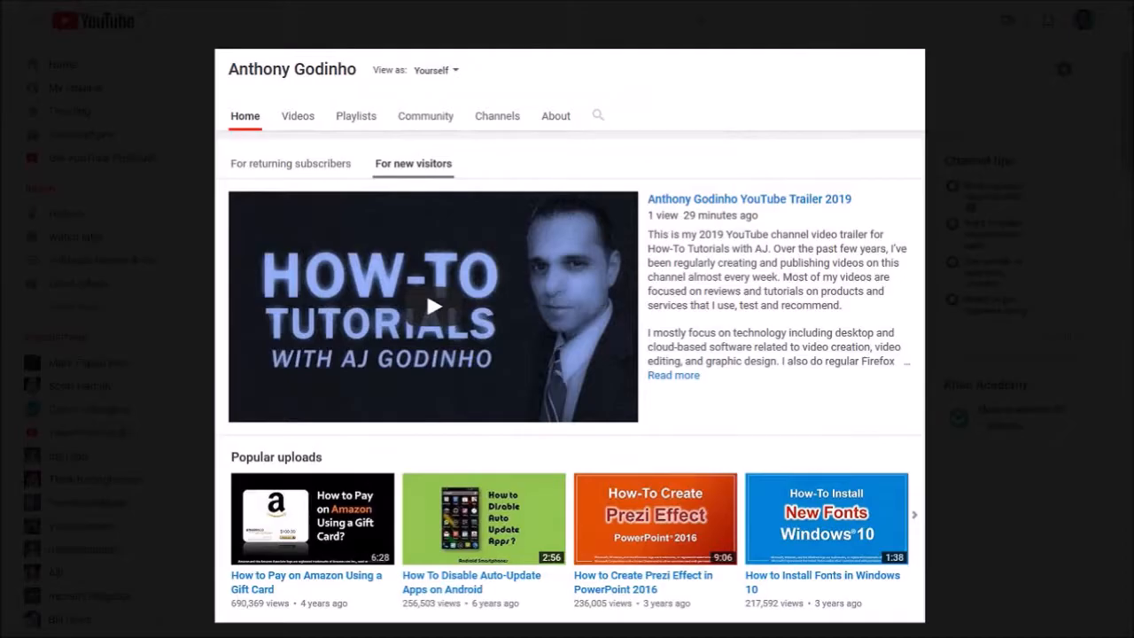